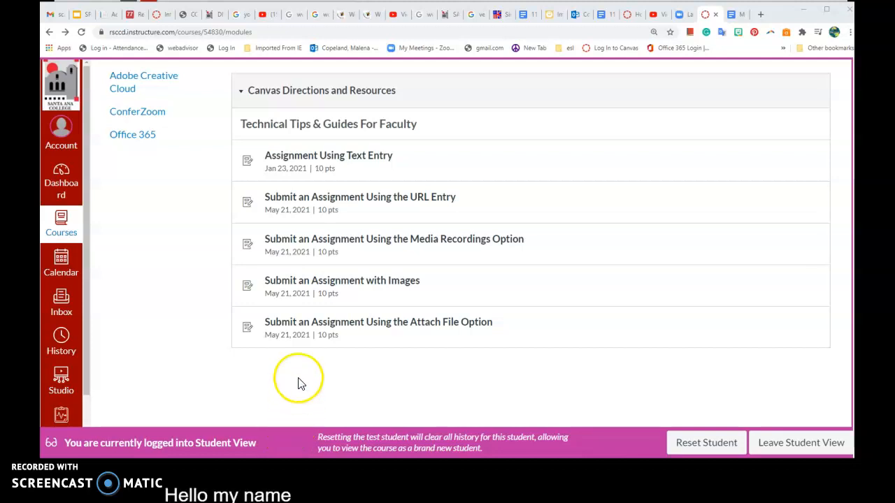
mouse_move(305, 287)
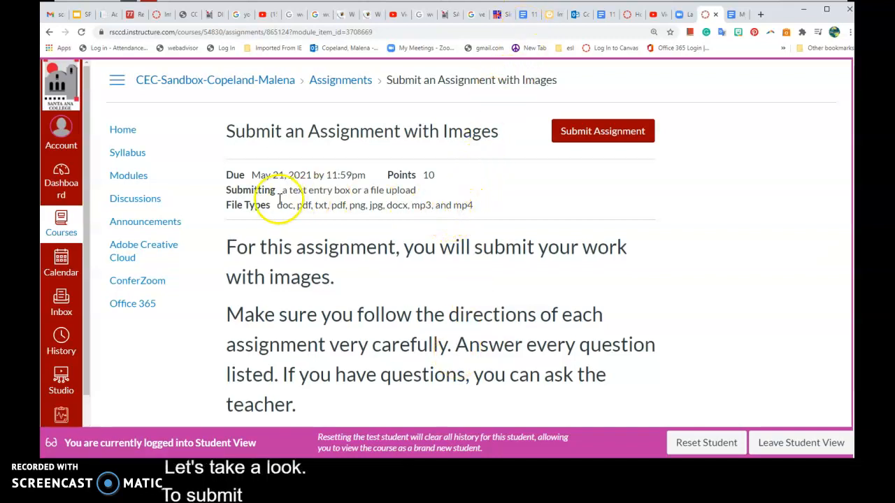
mouse_move(230, 199)
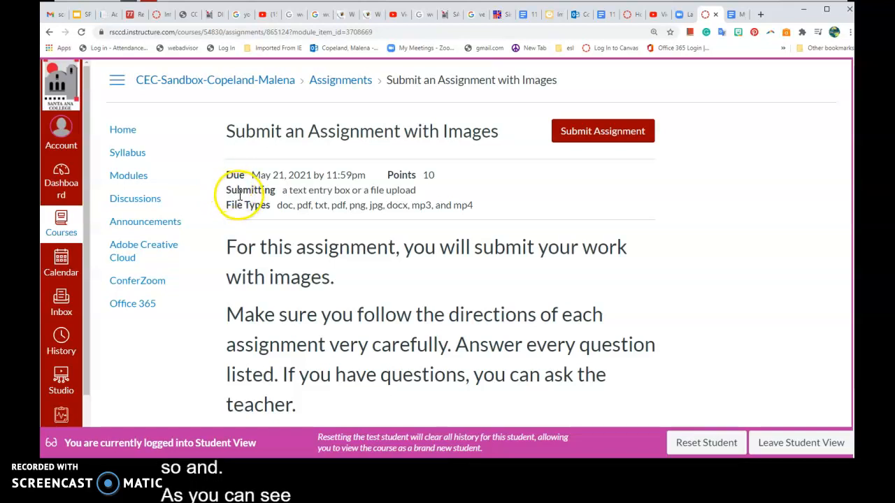
mouse_move(342, 195)
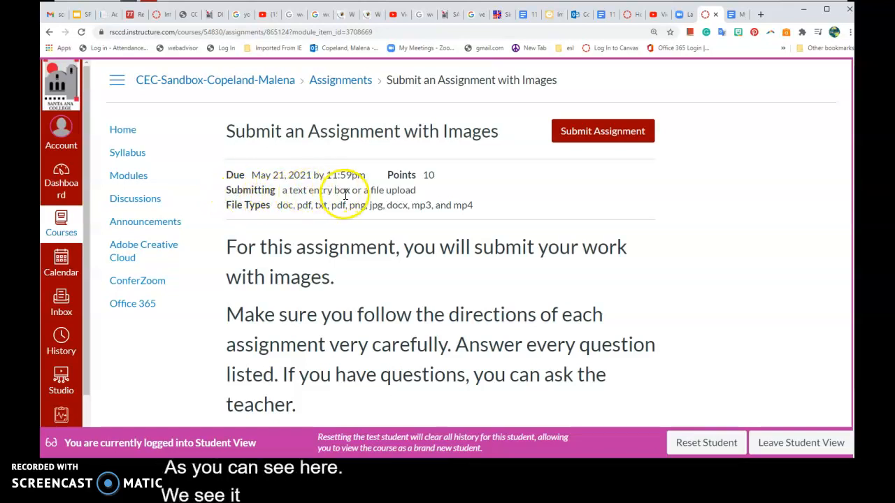
mouse_move(405, 191)
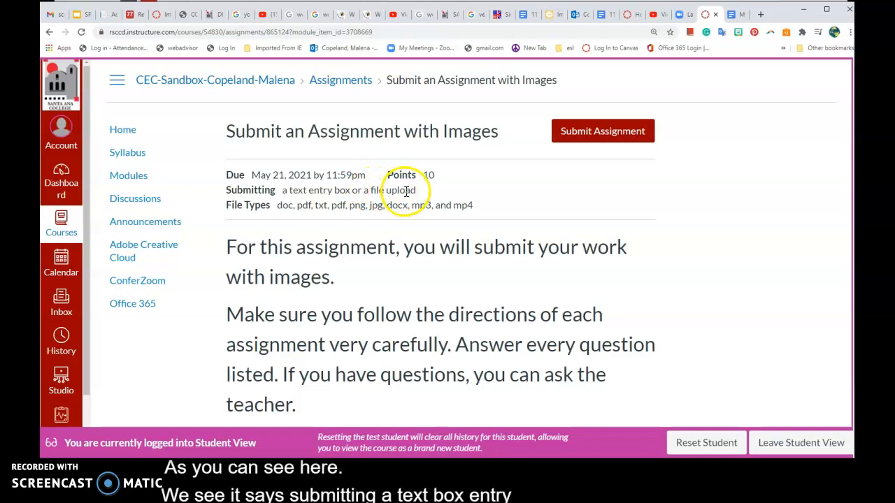
mouse_move(426, 192)
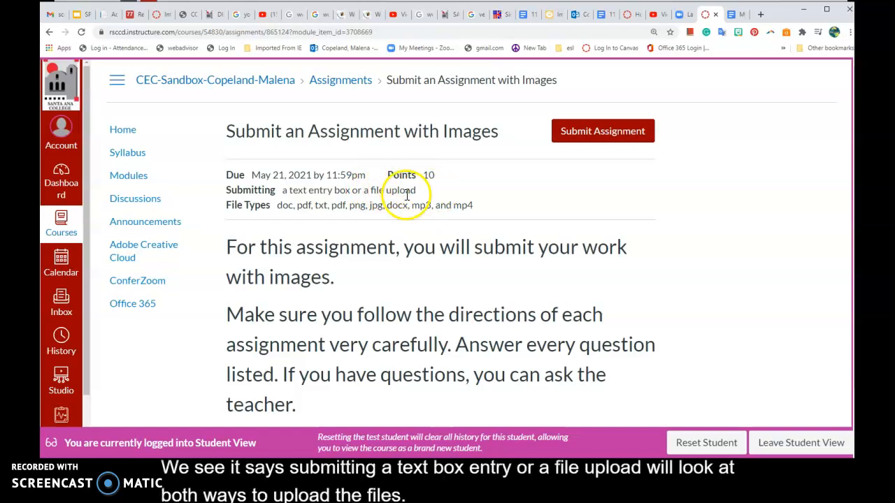
mouse_move(292, 212)
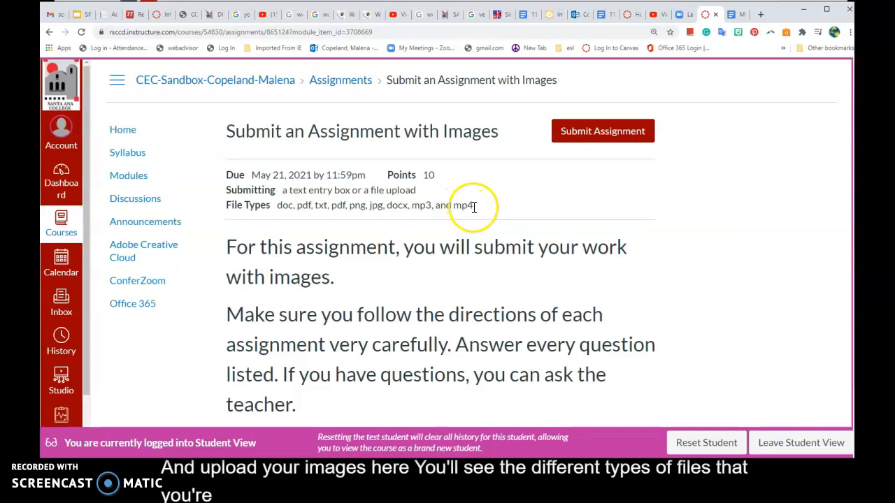
mouse_move(479, 210)
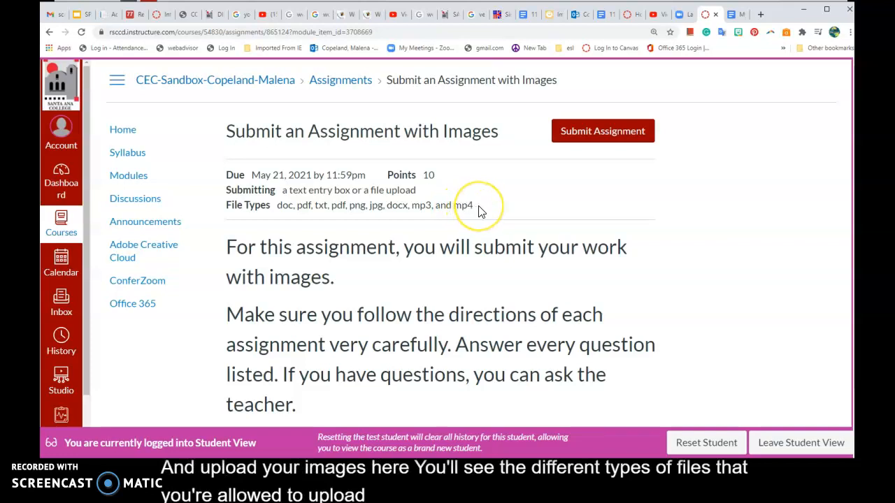
mouse_move(479, 210)
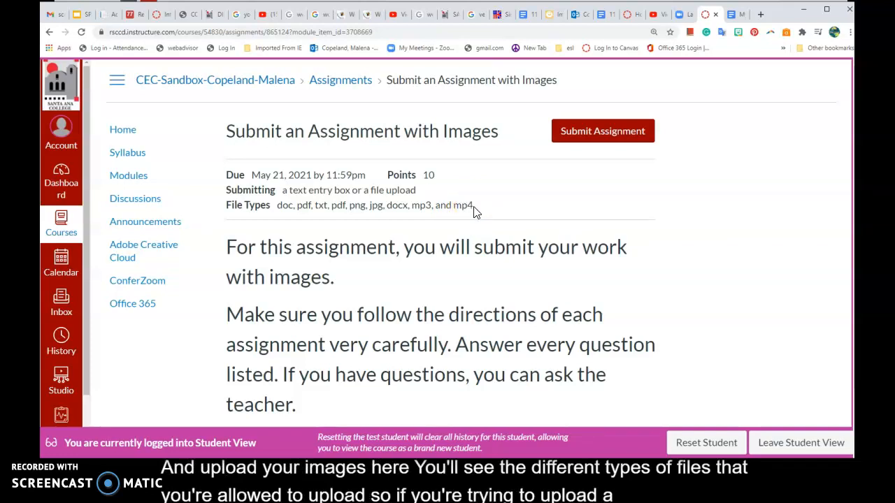
mouse_move(359, 208)
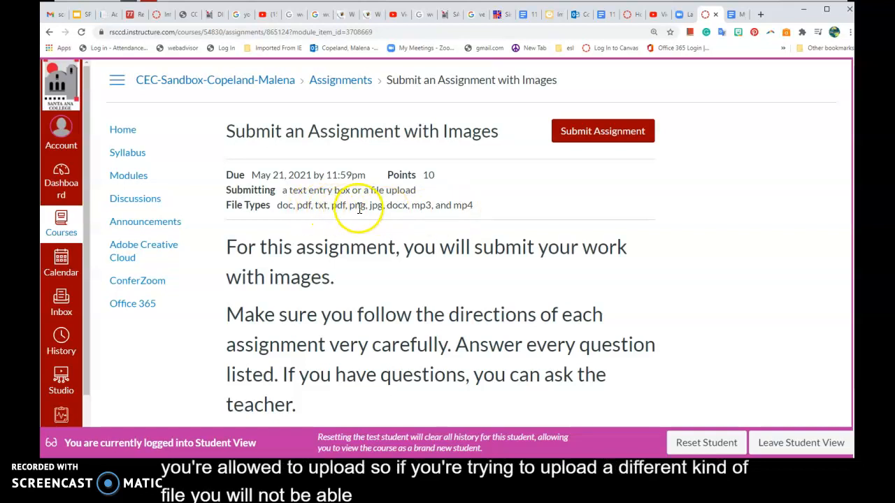
mouse_move(461, 208)
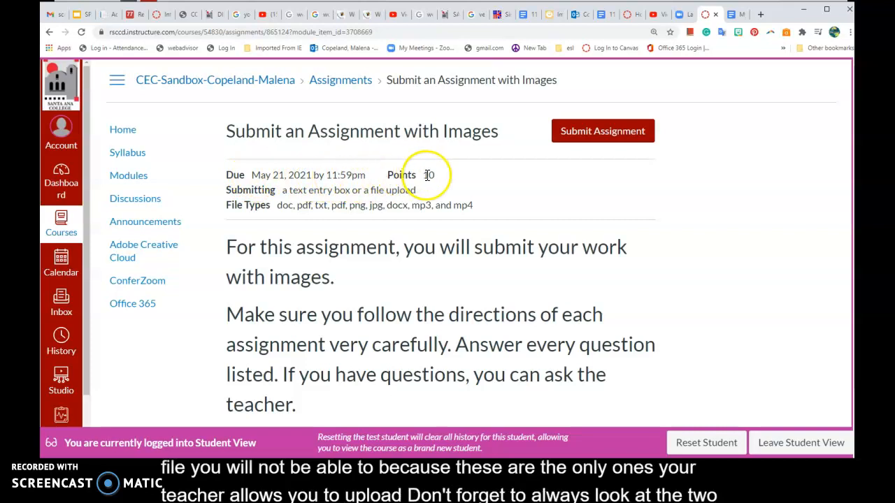
scroll(down, 3)
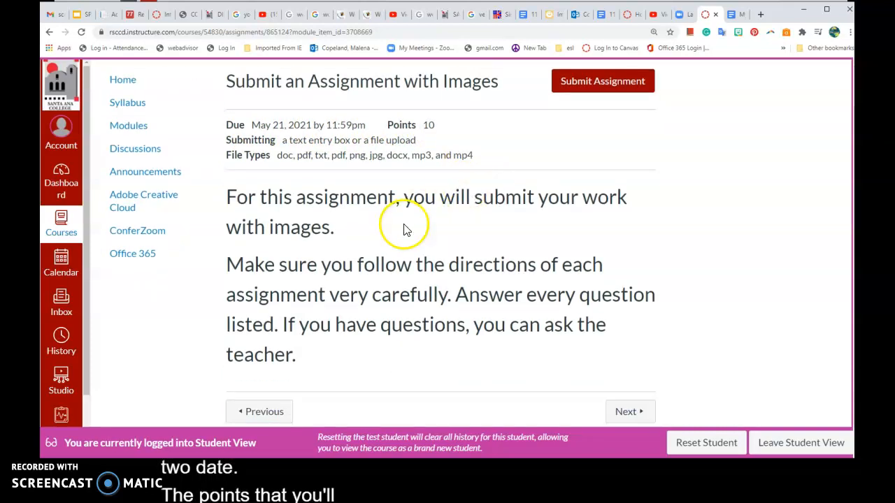
mouse_move(409, 290)
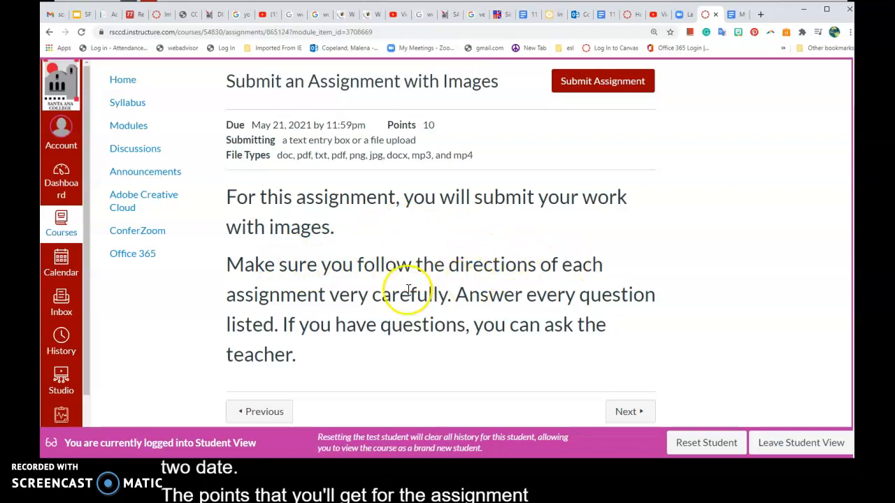
mouse_move(447, 298)
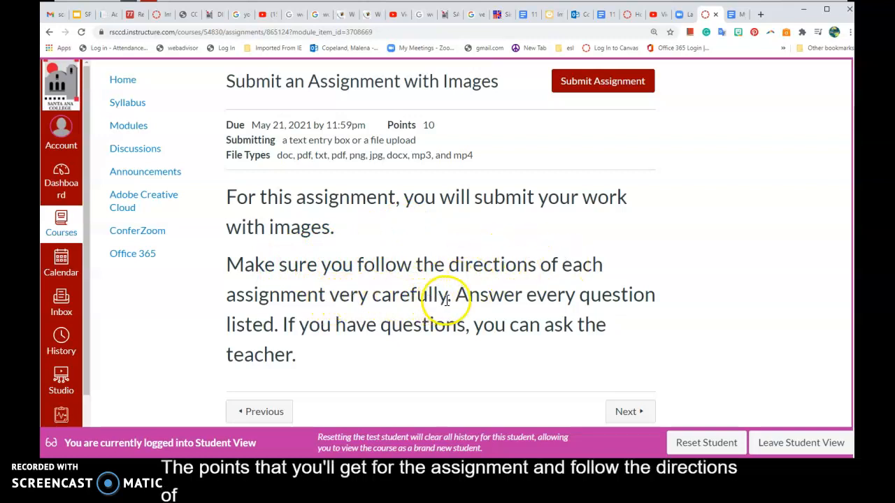
mouse_move(637, 294)
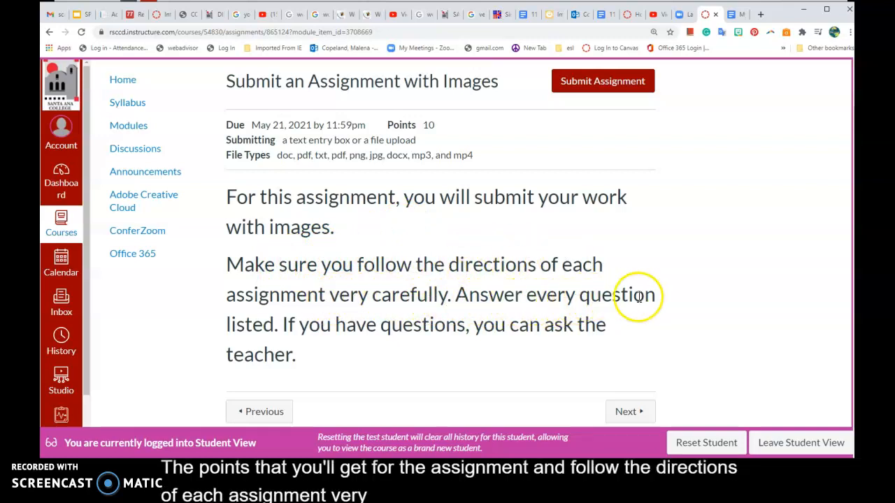
mouse_move(406, 325)
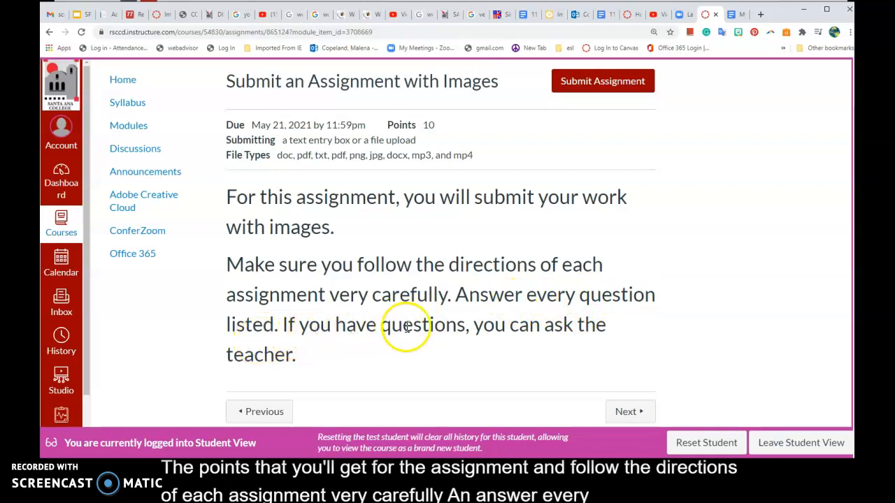
mouse_move(375, 349)
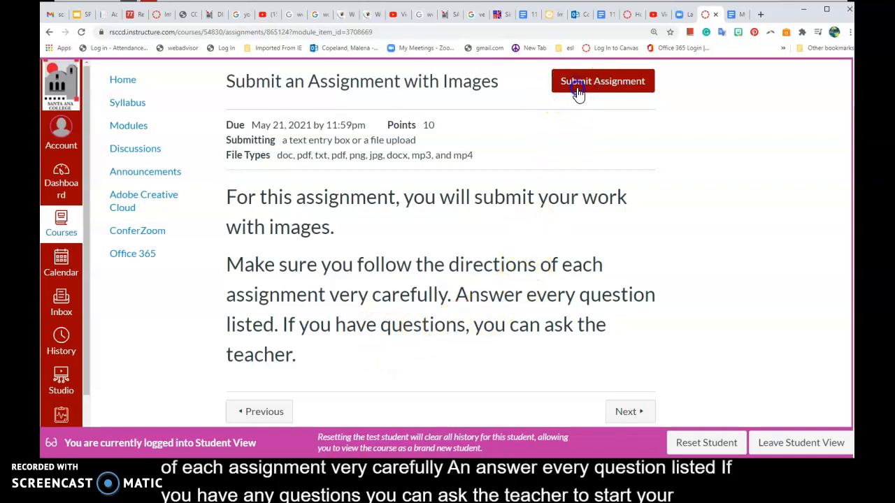
Step: Start a file-upload submission and attach the photo 20180509_182231_009.jpg
click(603, 80)
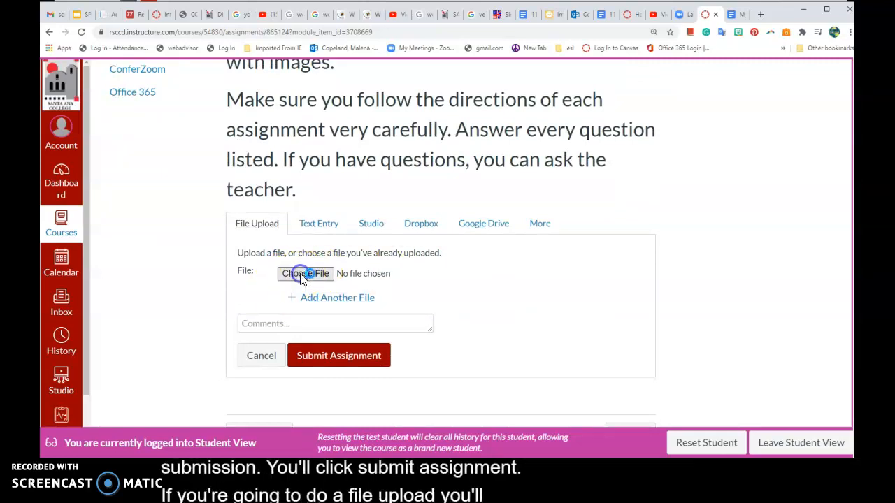
click(305, 273)
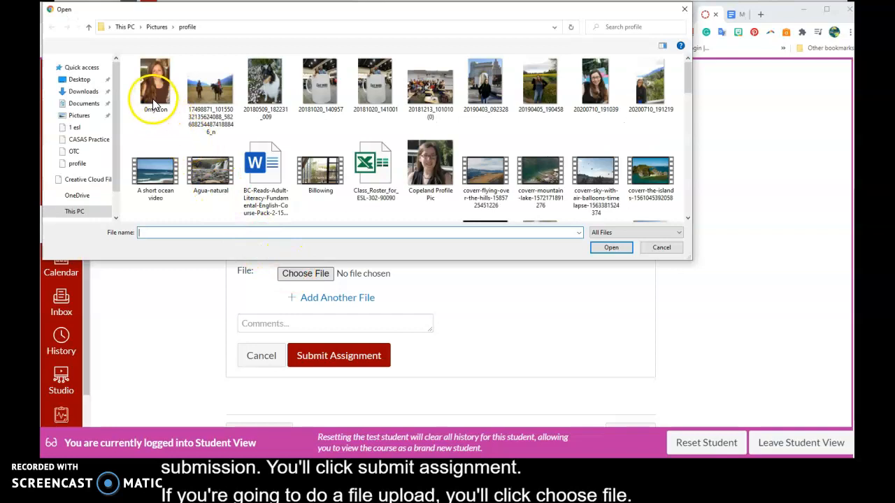
click(265, 84)
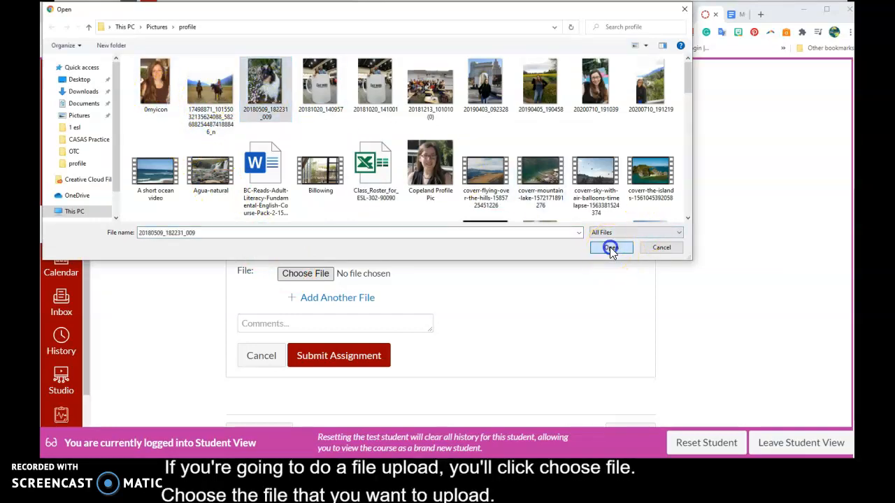
click(609, 247)
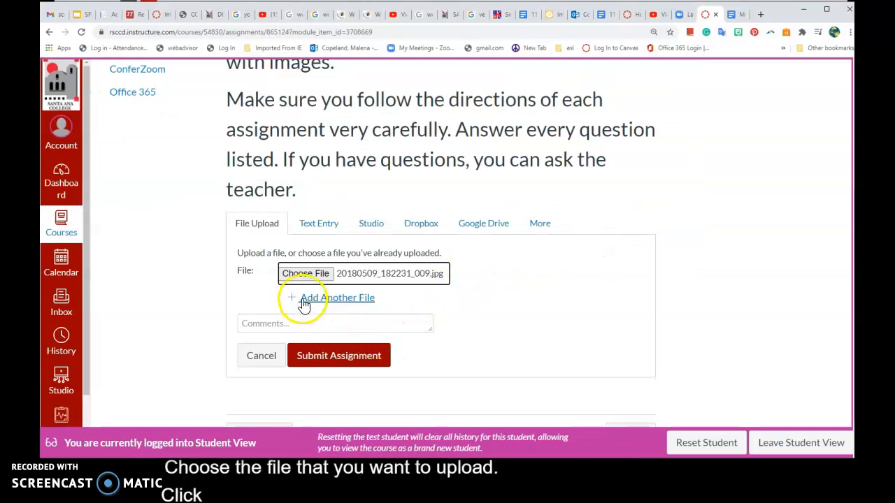
mouse_move(343, 362)
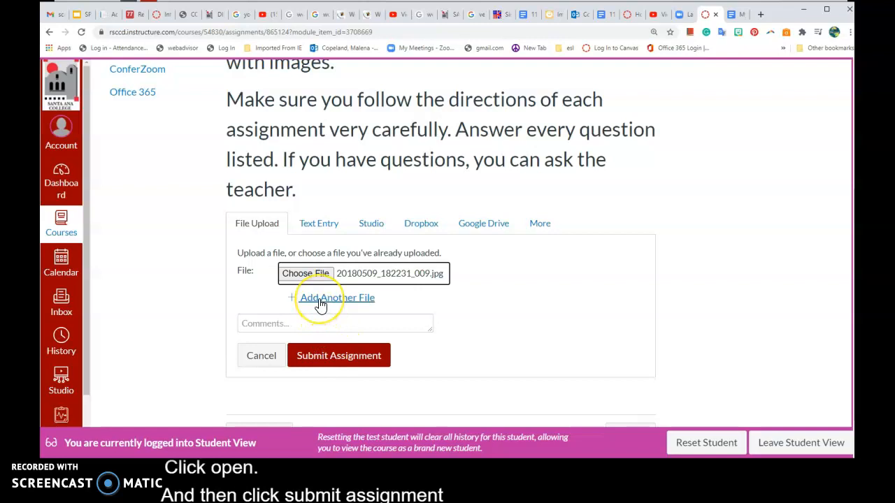
Step: Add the horseback photo as a second file and submit both photos
click(337, 297)
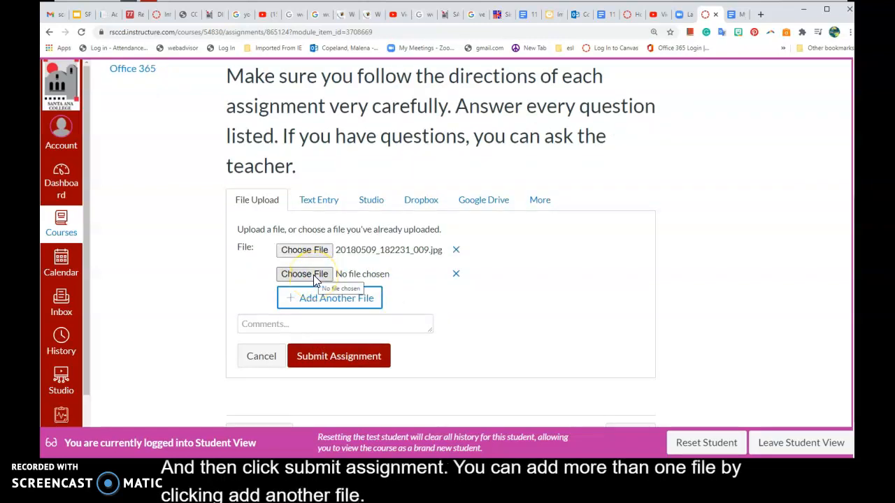
click(305, 273)
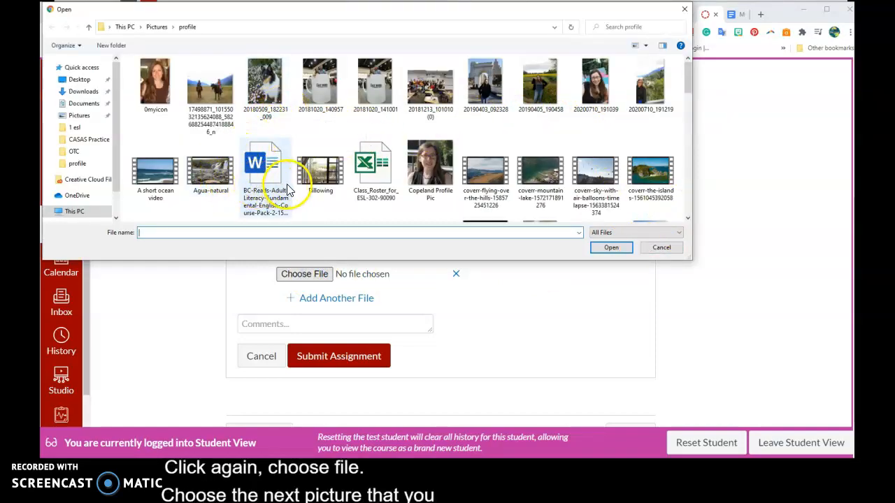
click(210, 84)
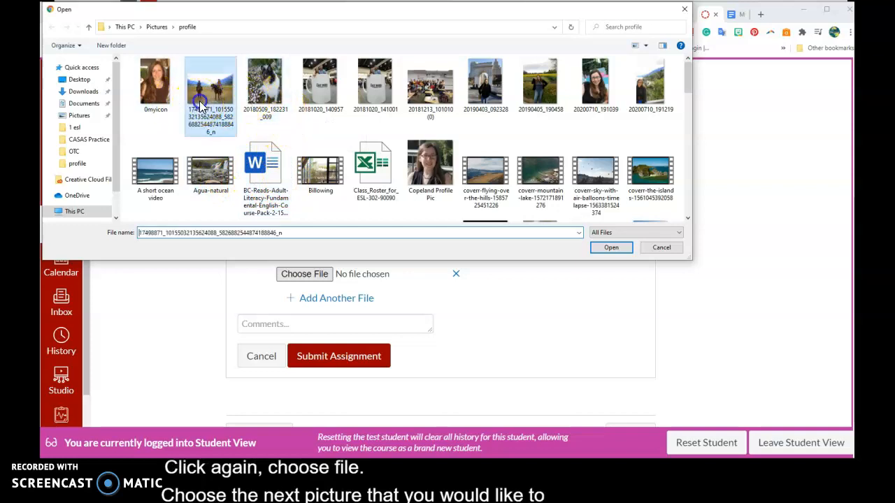
click(611, 247)
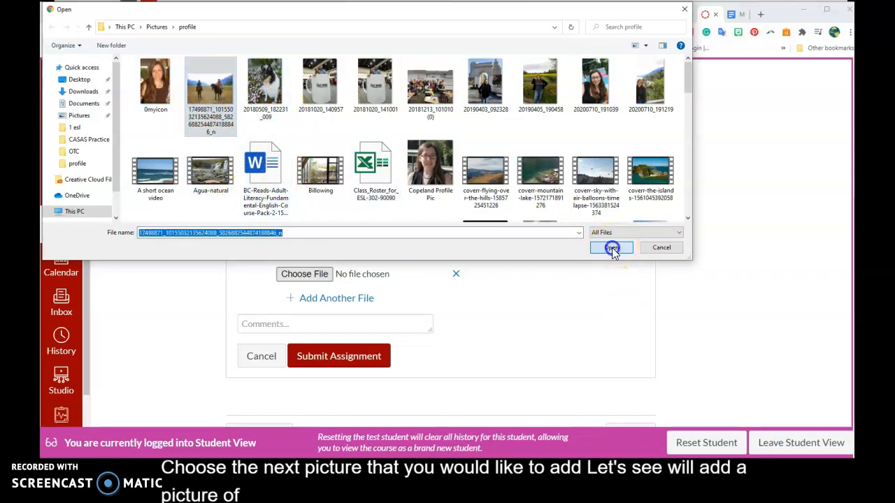
click(611, 248)
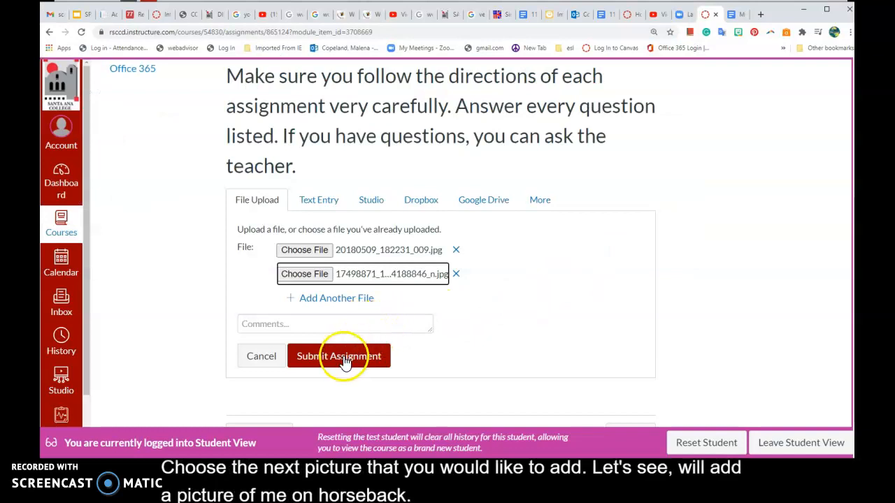
click(338, 356)
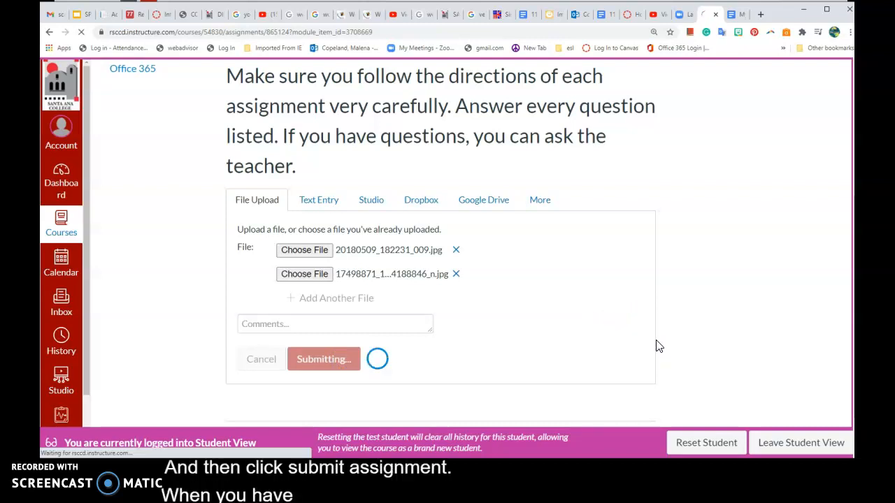
Step: Start a resubmission of the assignment after confirming it shows Submitted
click(323, 358)
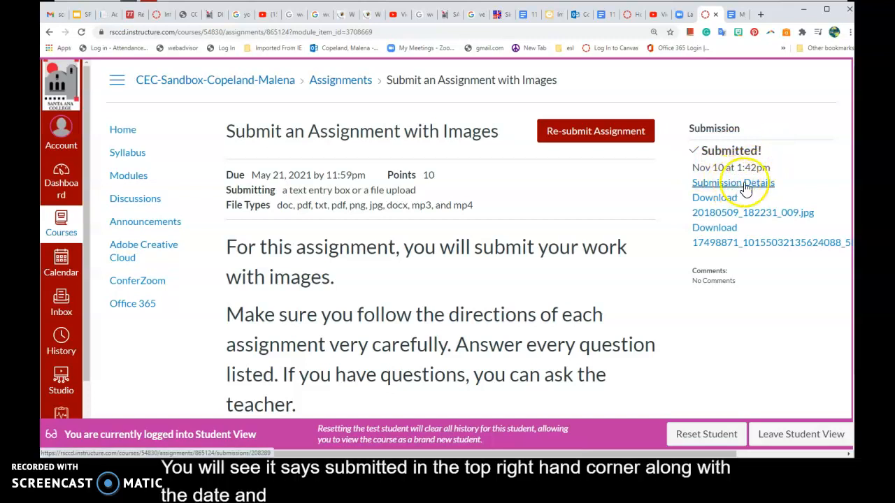
mouse_move(595, 131)
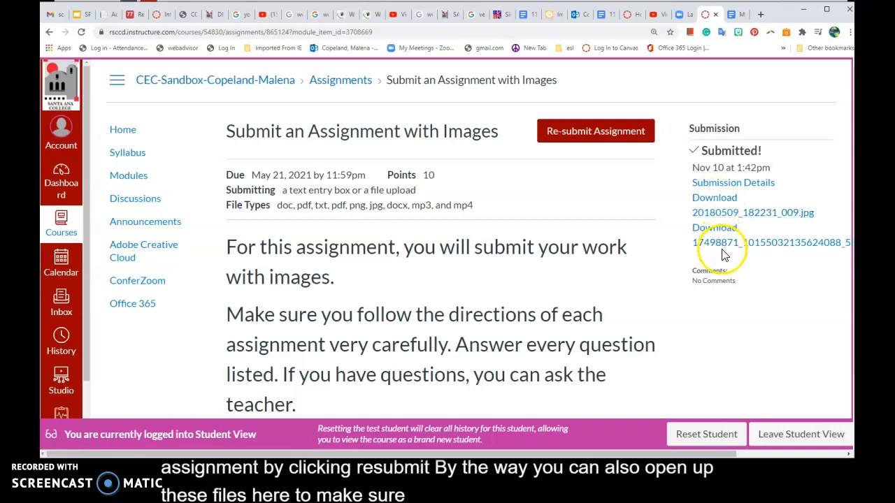
mouse_move(712, 204)
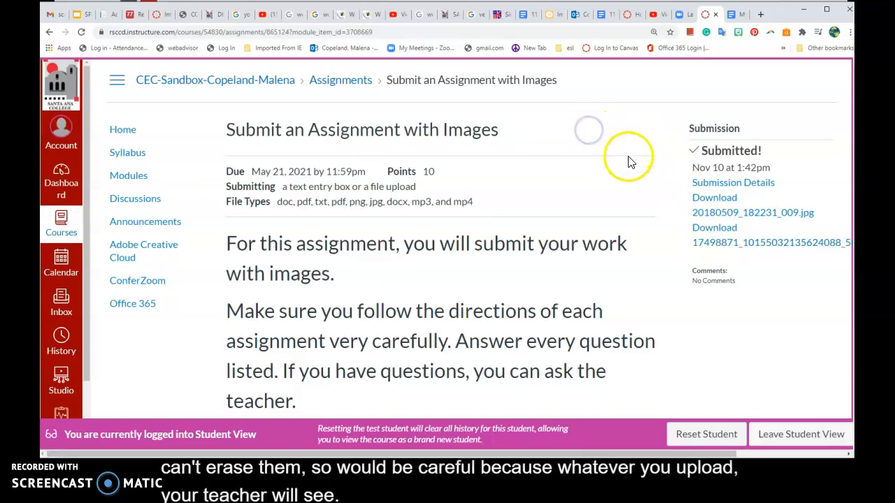
mouse_move(350, 272)
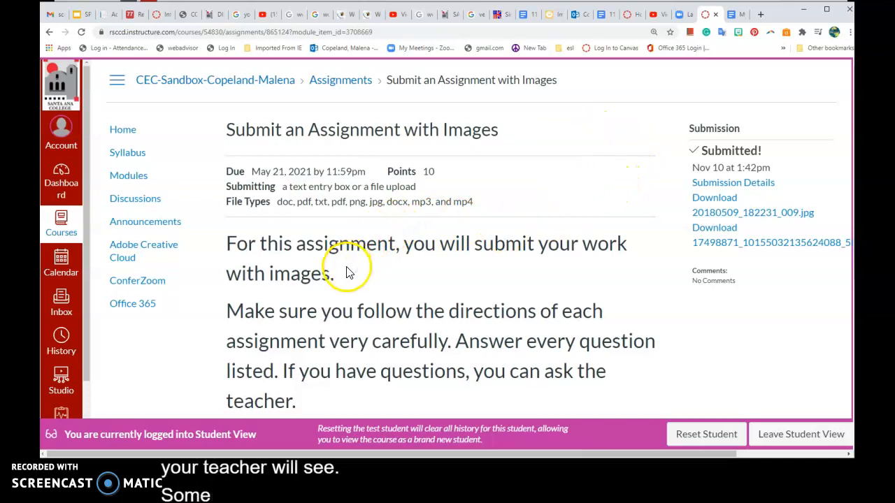
Step: Switch to Text Entry and type 'This is my dog.' in the editor
scroll(down, 3)
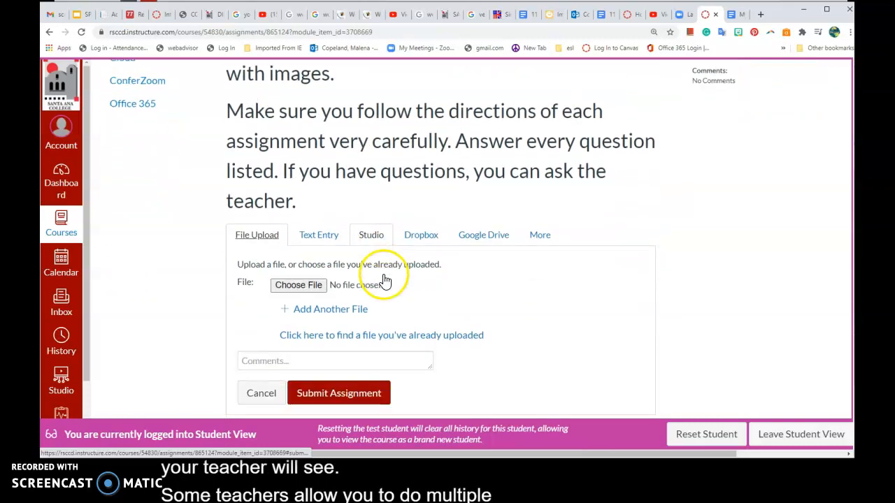
mouse_move(328, 250)
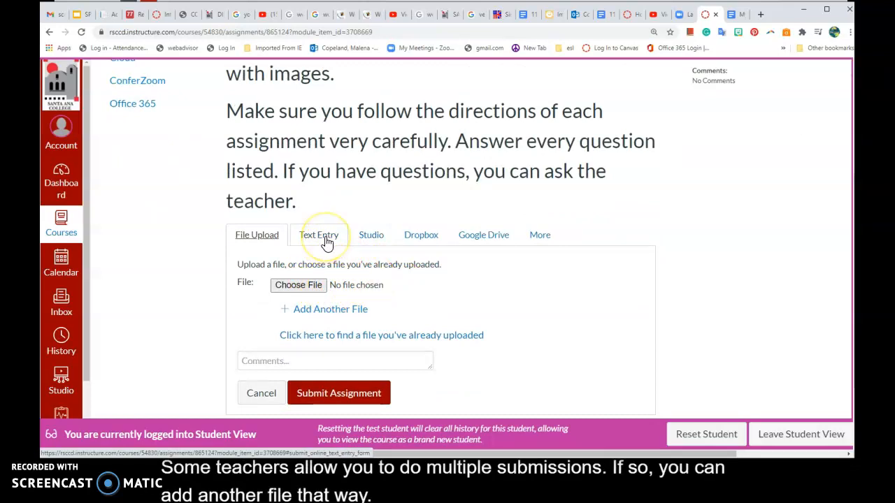
click(319, 234)
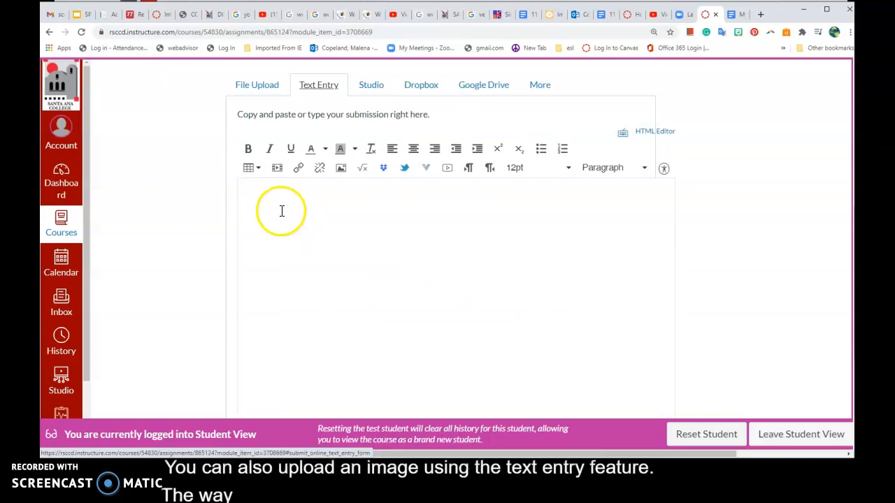
click(321, 209)
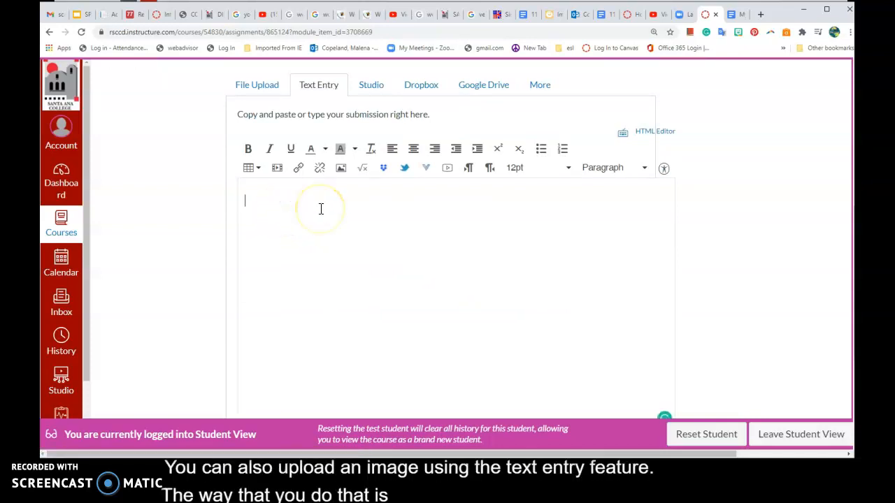
text(This)
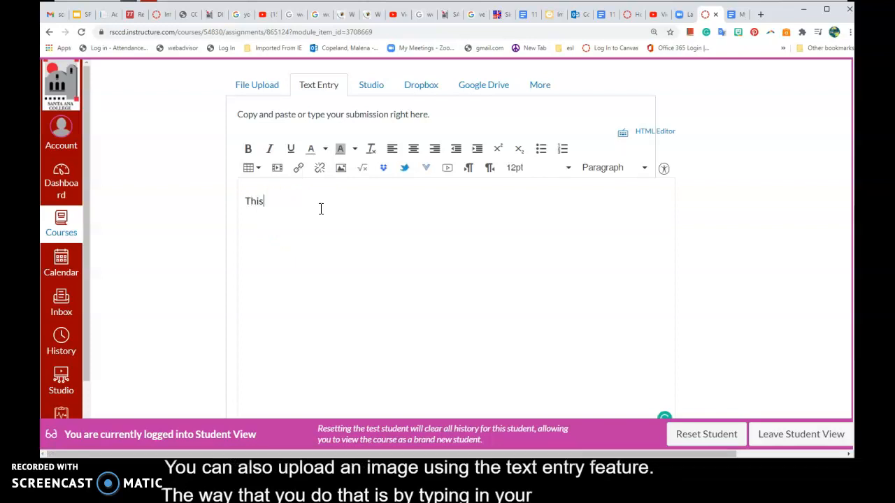
text(is my do)
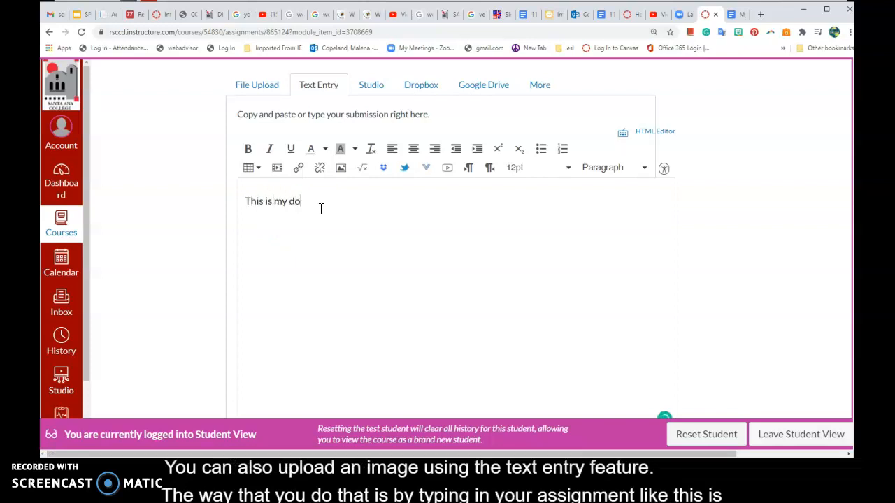
text(g.)
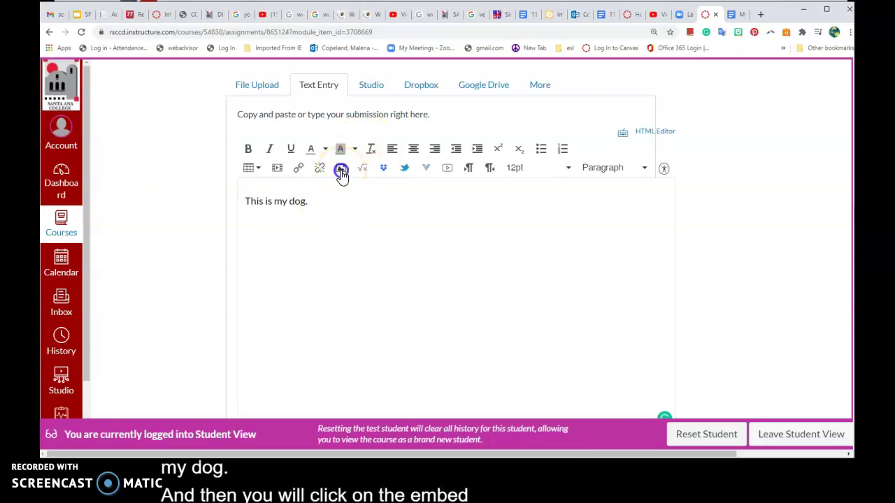
Step: Open Embed Image on the Canvas My files source and begin uploading a new file
click(340, 168)
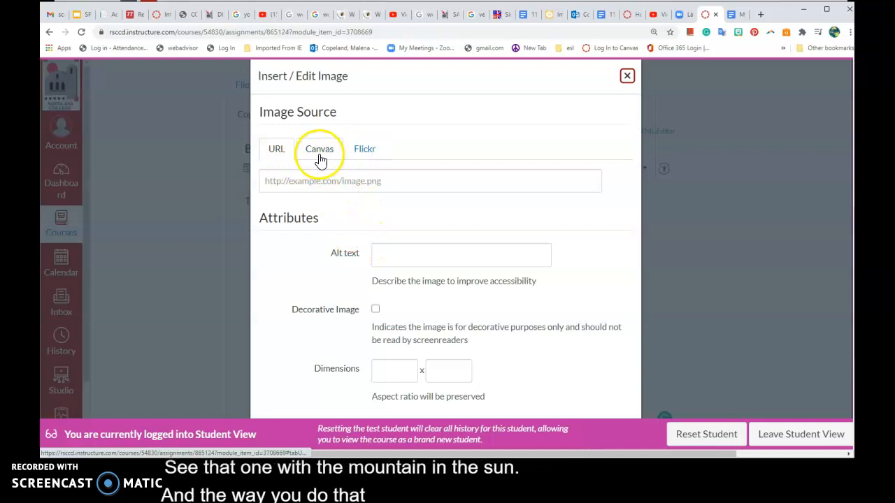
click(276, 149)
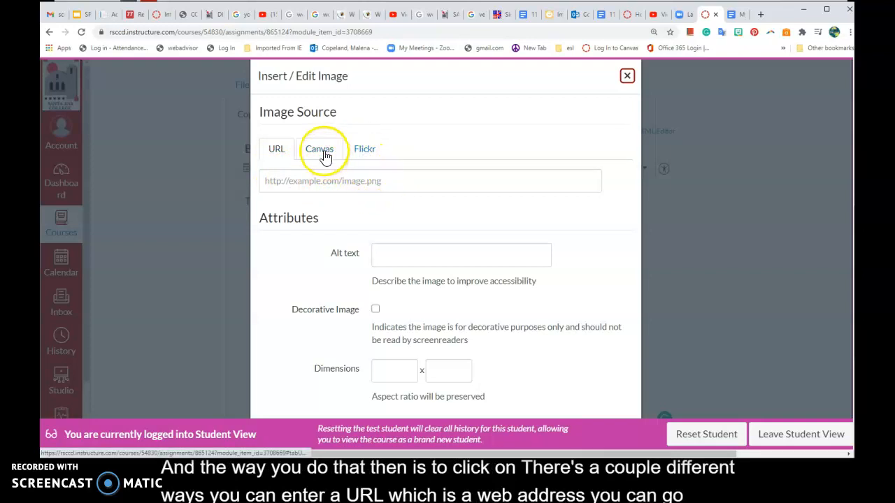
click(319, 148)
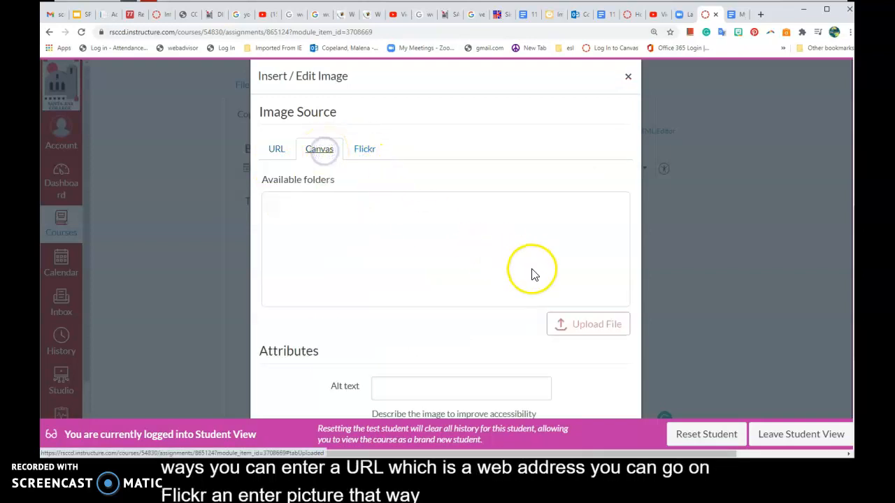
scroll(down, 3)
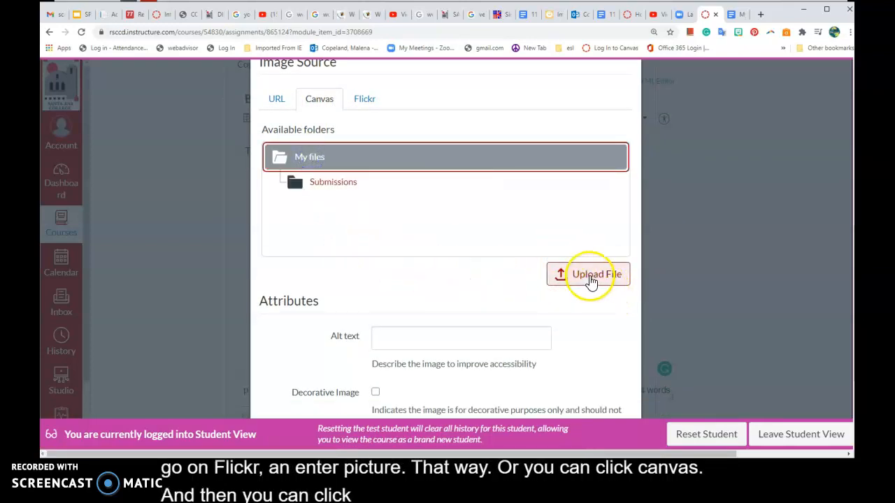
click(590, 274)
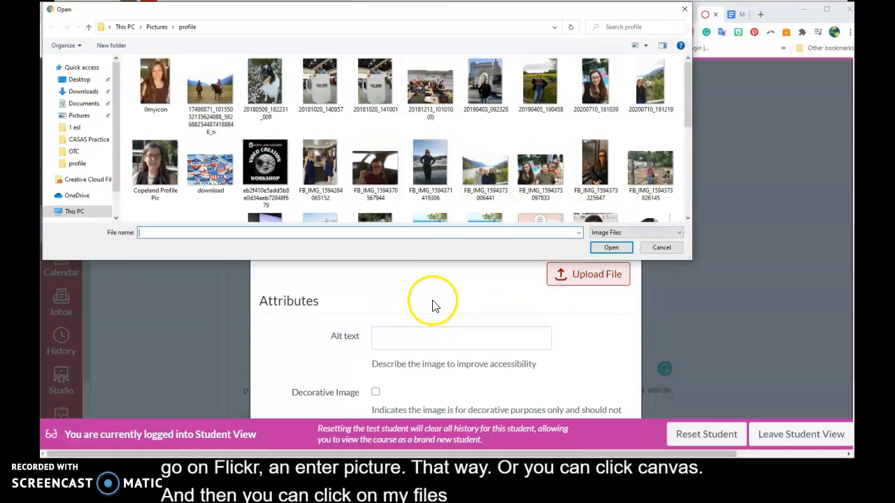
Step: Upload the dog photo 20180509_182231_009.jpg into My files
click(265, 79)
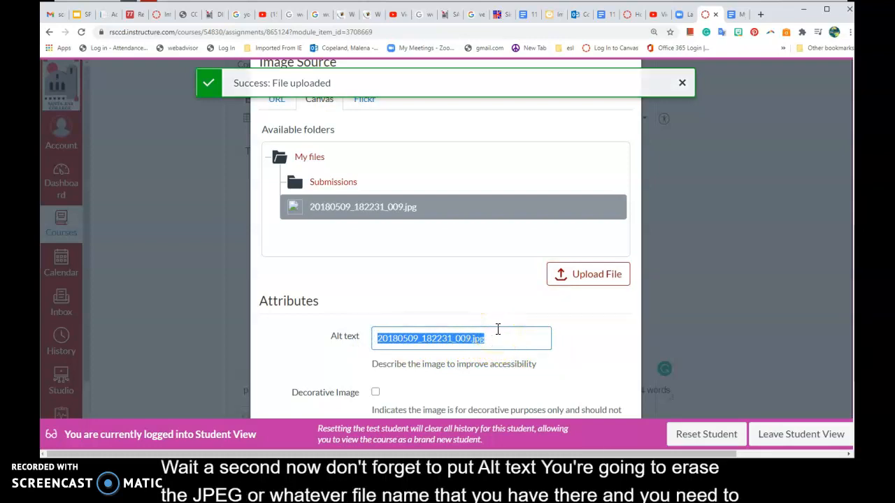
Step: Set the dog photo's alt text to 'Black and white dog' and insert it
click(681, 83)
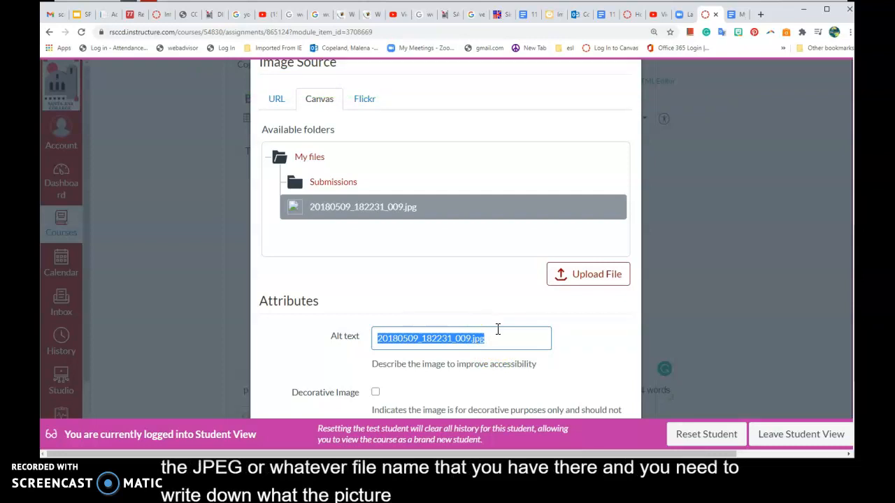
text(Black and white d)
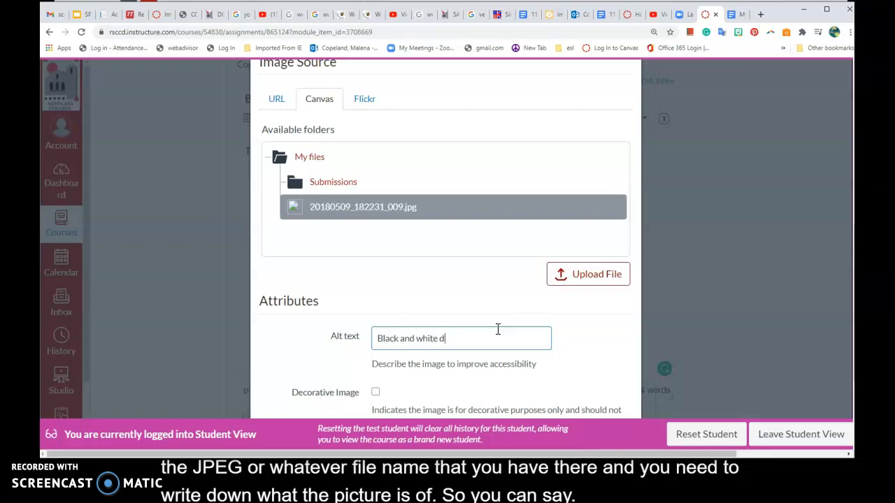
text(og)
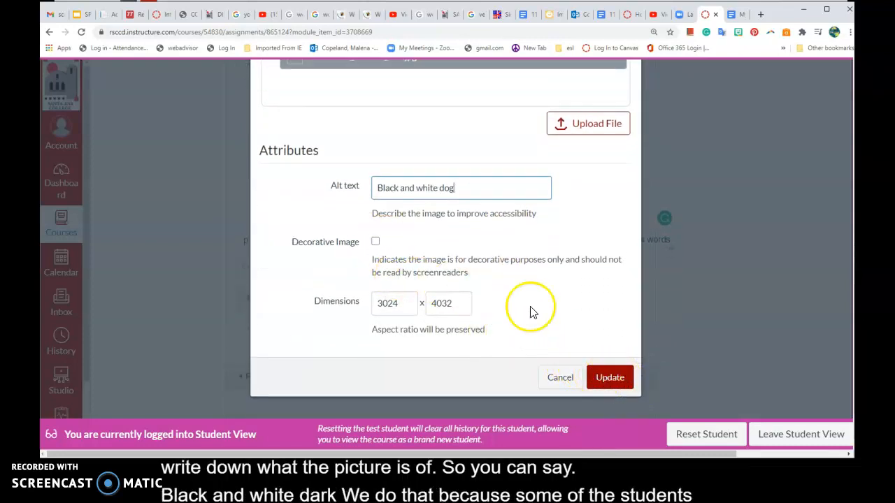
mouse_move(609, 378)
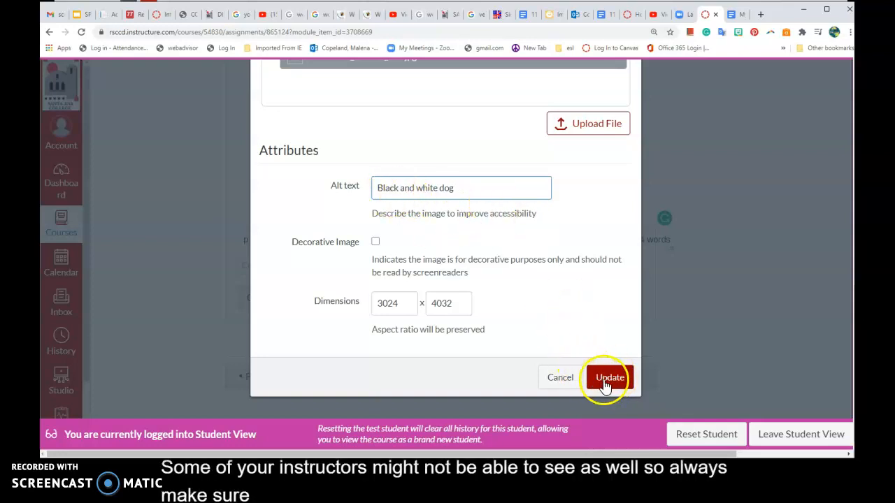
click(609, 377)
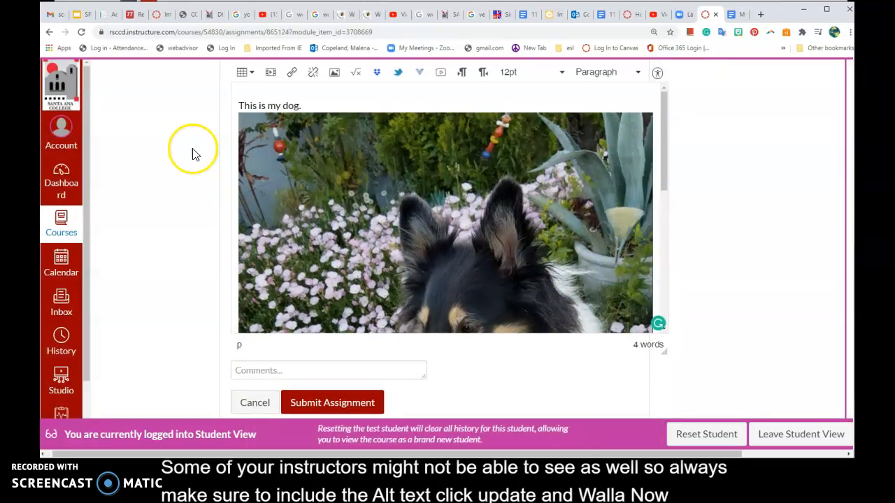
mouse_move(251, 129)
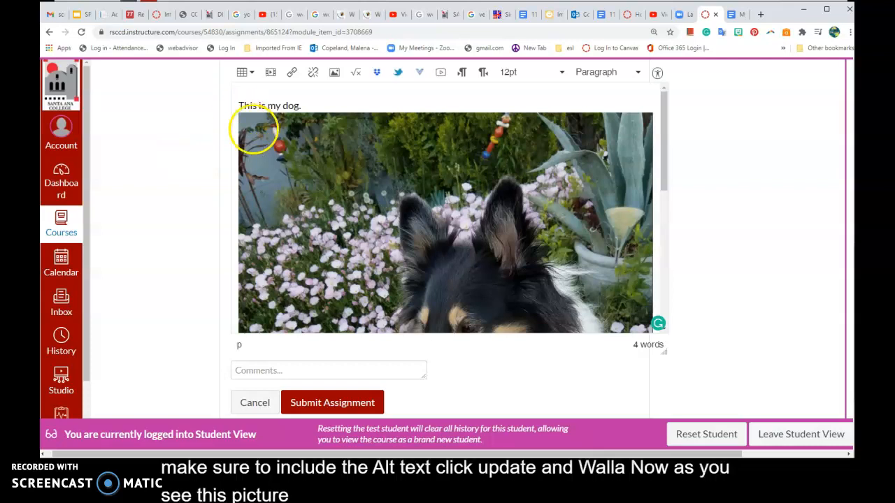
Step: Drag the dog picture's corner to shrink it below 'This is my dog.'
click(445, 222)
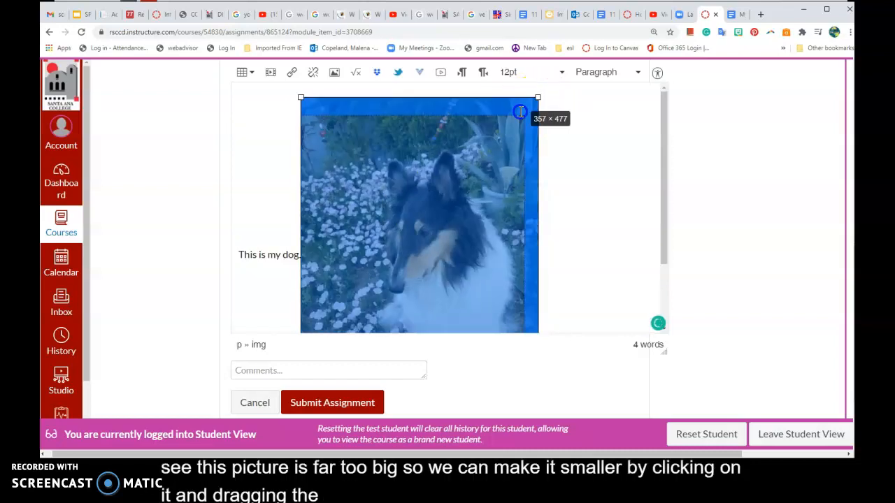
drag(537, 333, 432, 273)
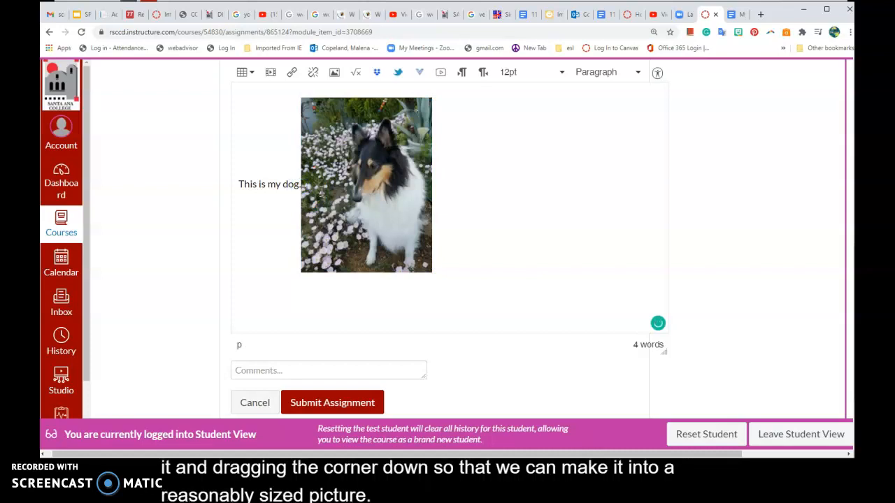
drag(431, 272, 370, 297)
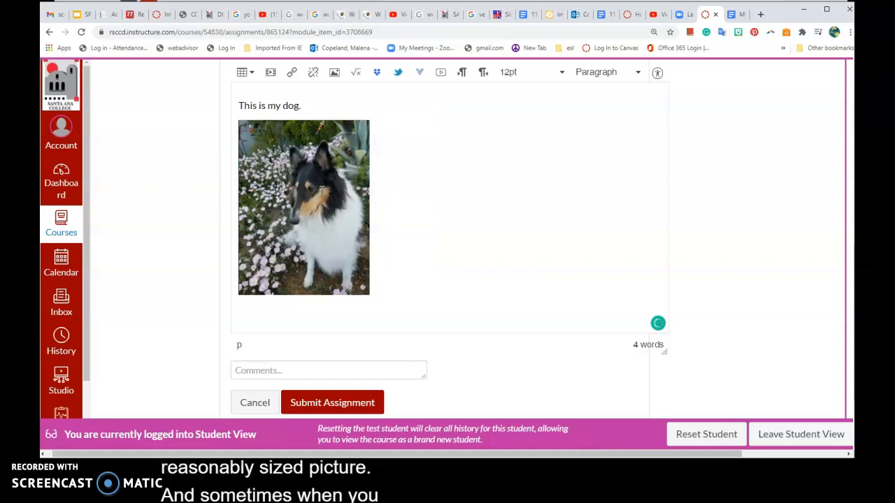
mouse_move(318, 239)
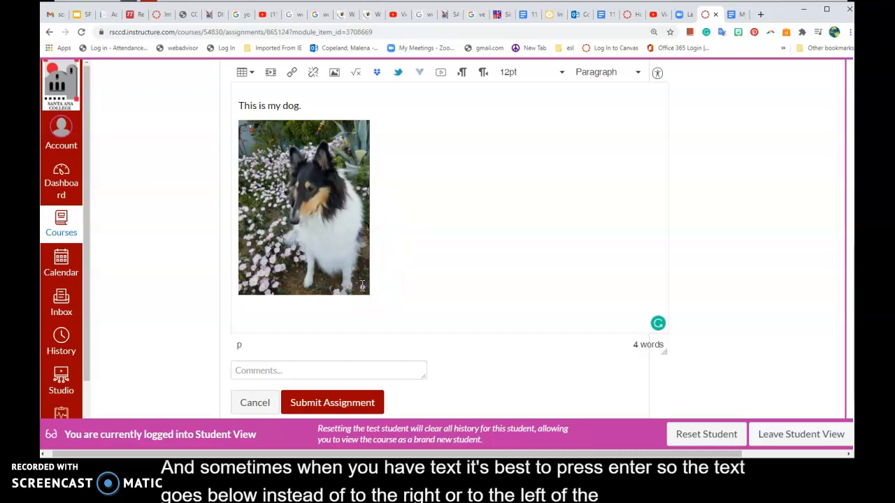
Step: Type the caption 'This picture was taken in my garden.' below the picture
click(304, 207)
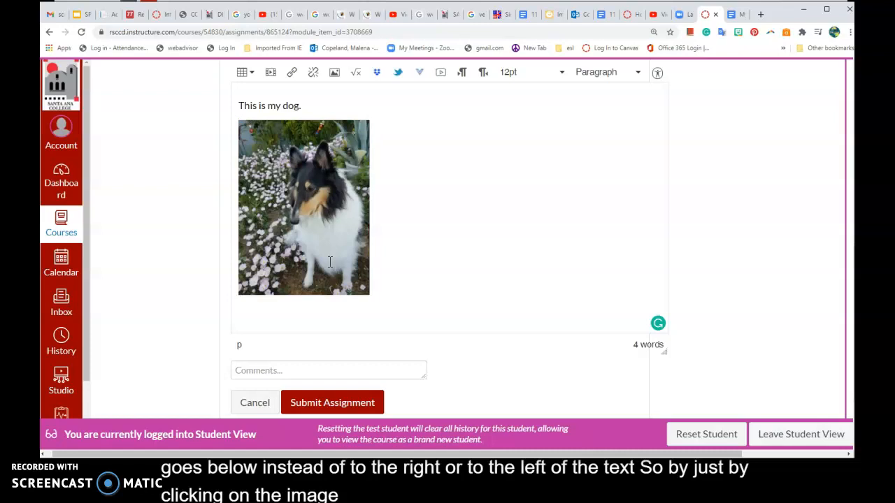
mouse_move(385, 290)
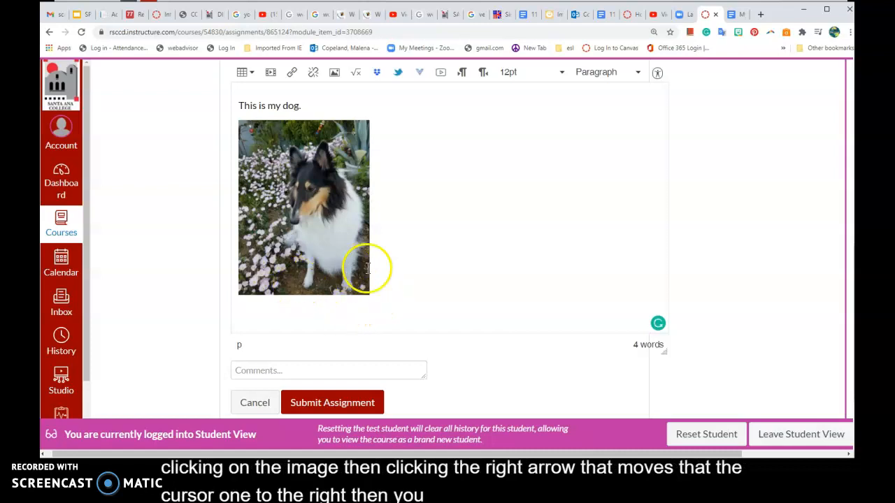
mouse_move(335, 283)
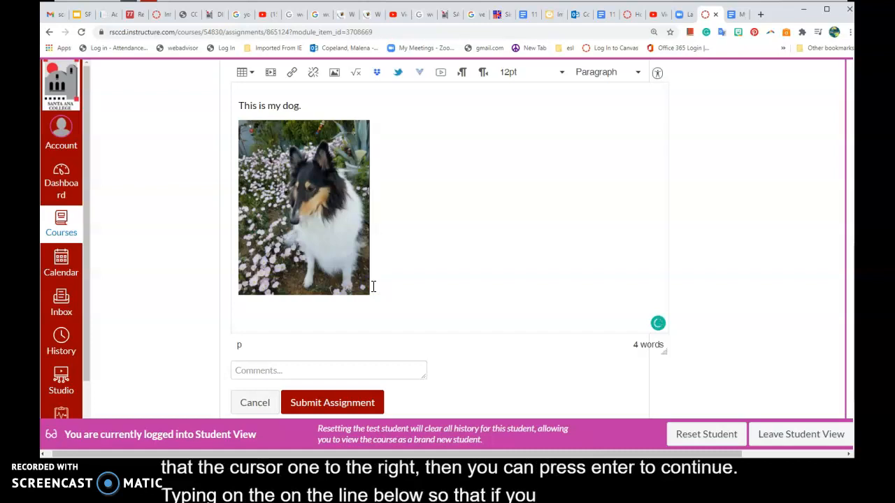
text(The)
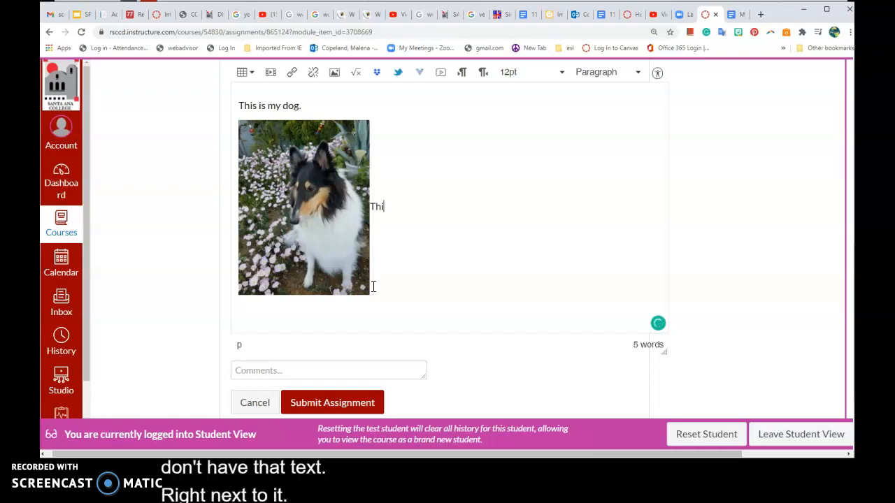
text(s pi)
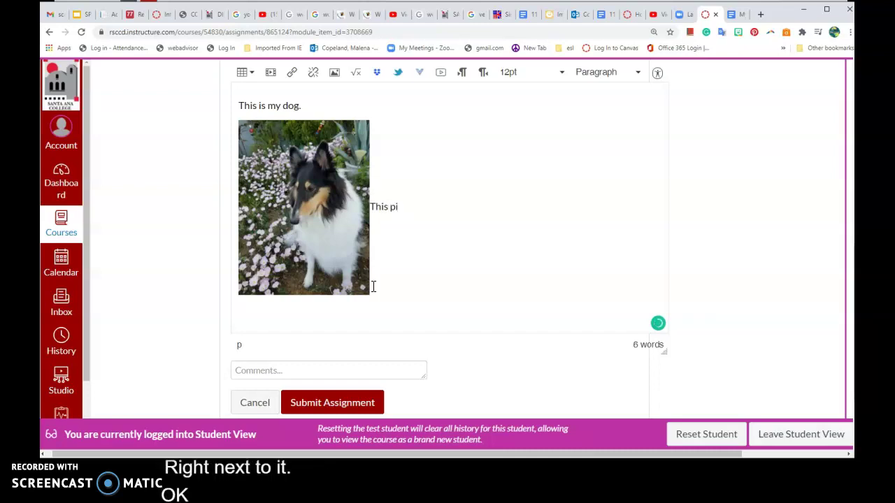
text(cture was)
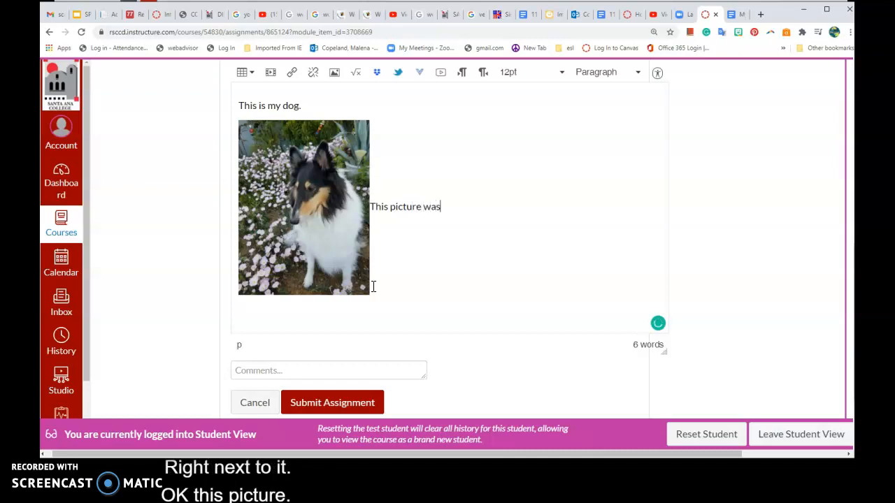
text(taken i)
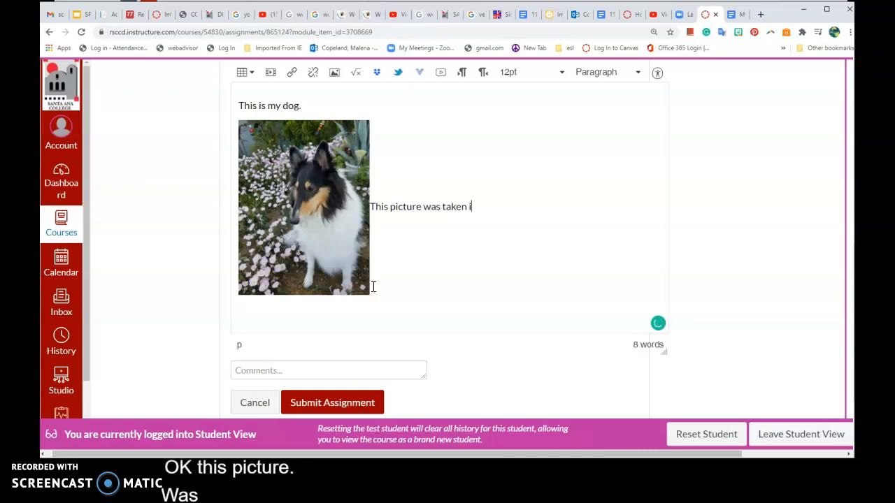
text(n my gard)
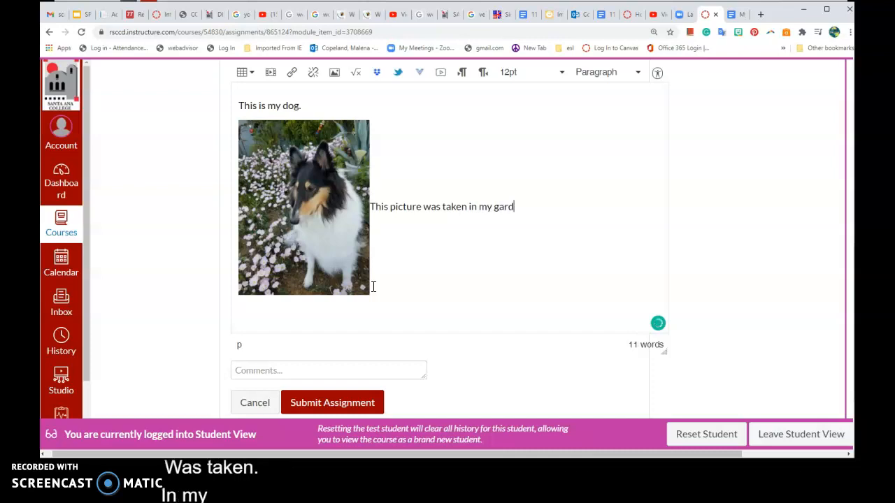
text(en.)
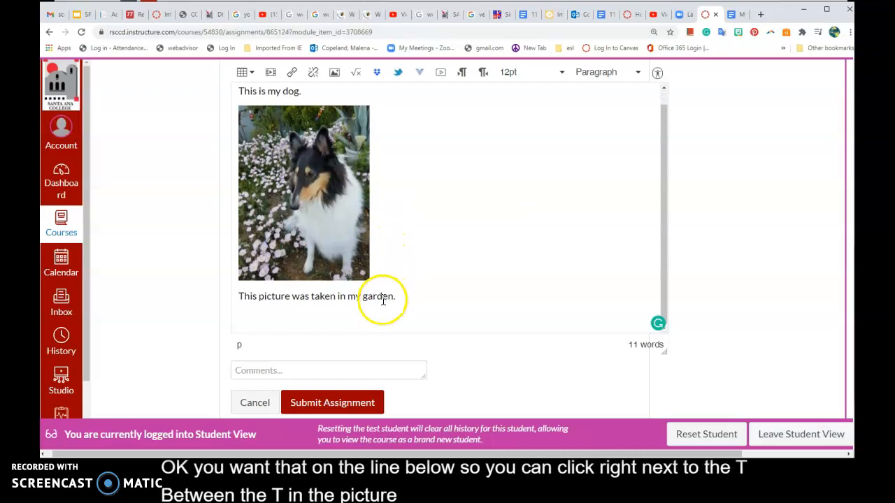
mouse_move(356, 406)
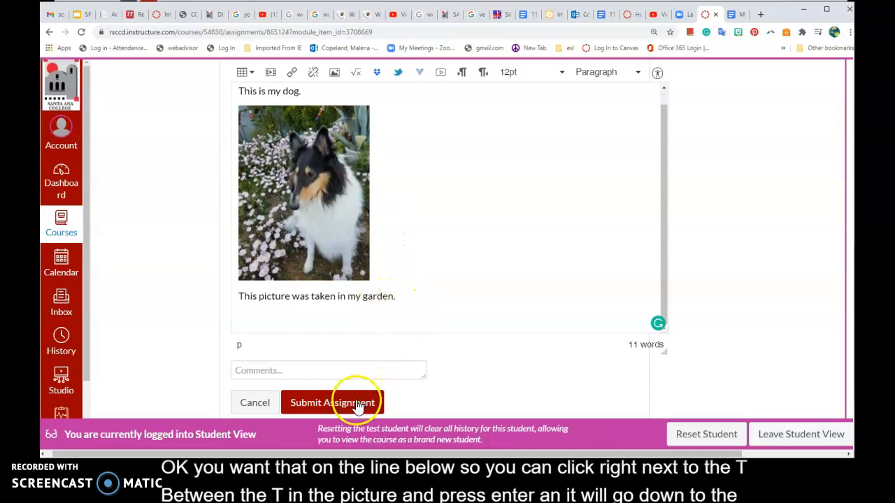
Step: Submit the text entry with the dog picture and caption
click(331, 402)
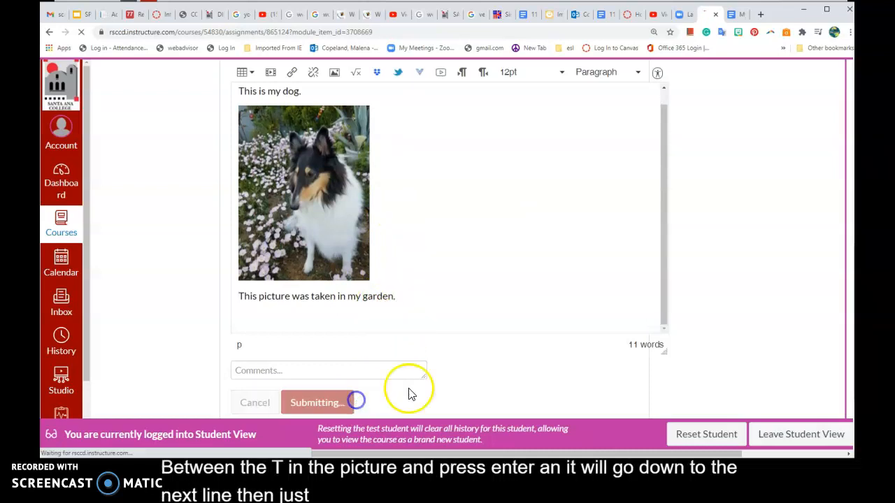
click(316, 402)
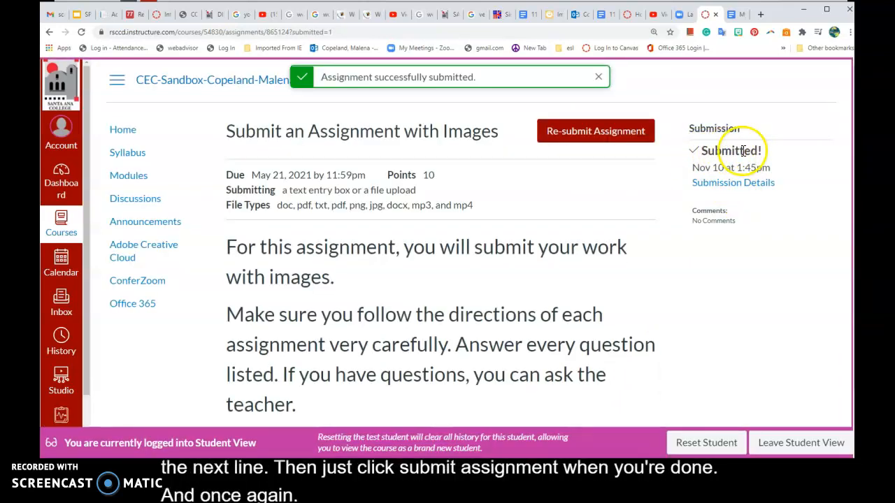
mouse_move(605, 236)
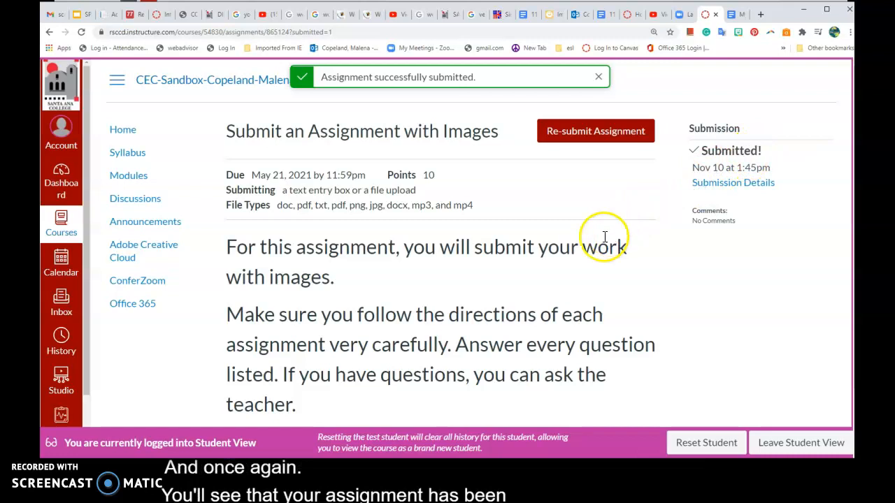